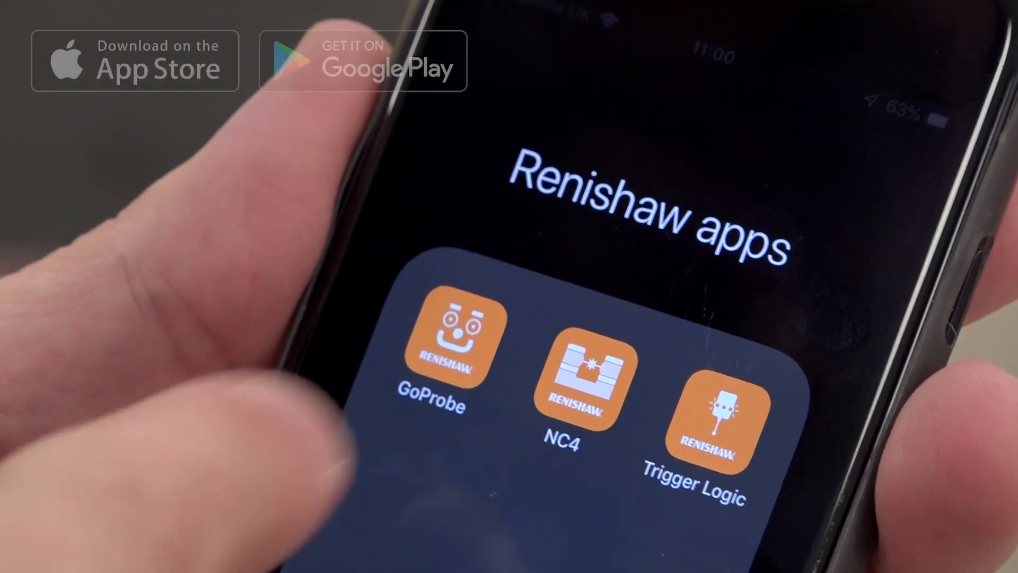
Step: Launch GoProbe, choose the spindle probe and its Bore part-setting cycle for keypad entry
left_click(447, 340)
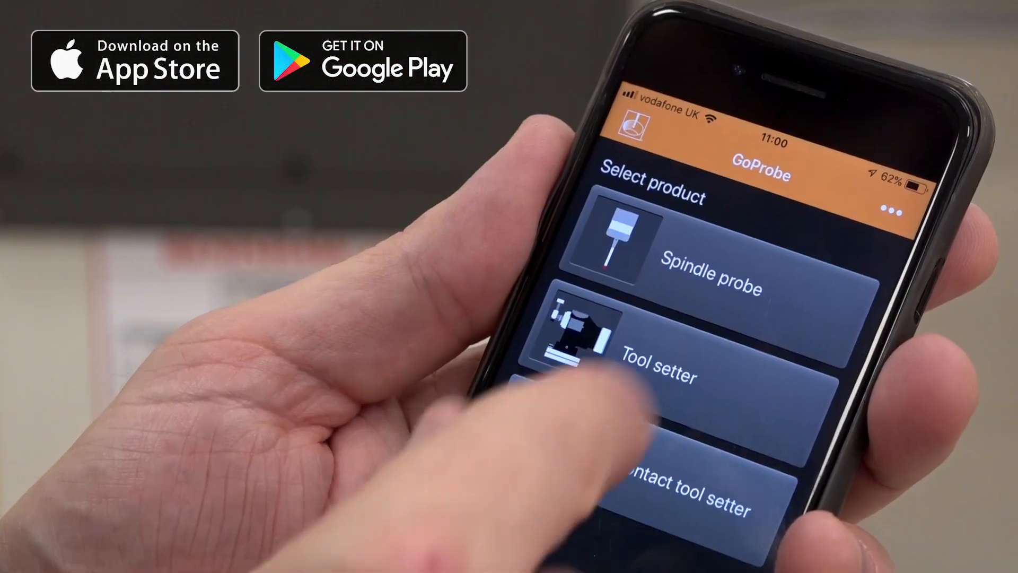
left_click(708, 260)
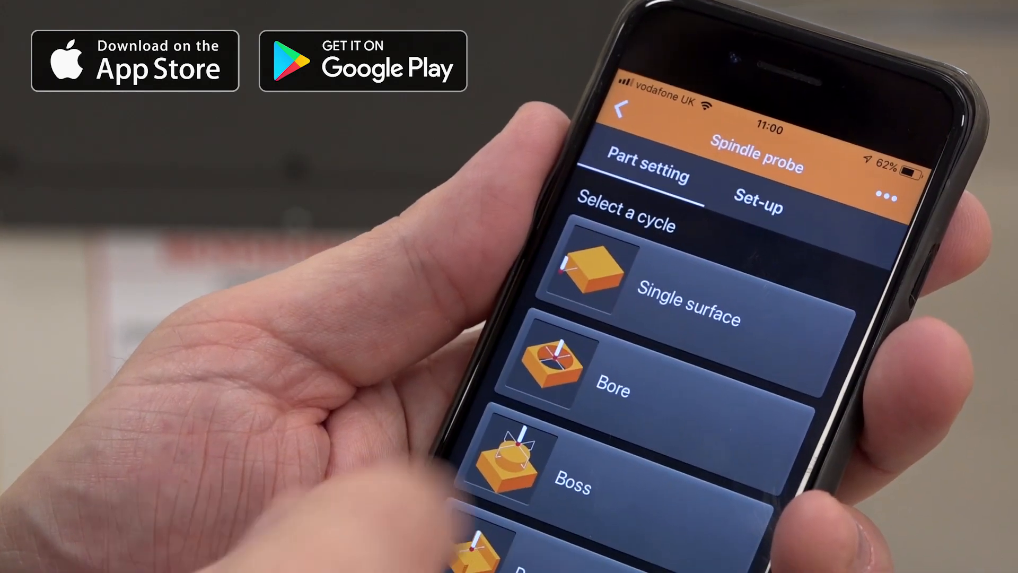
left_click(611, 389)
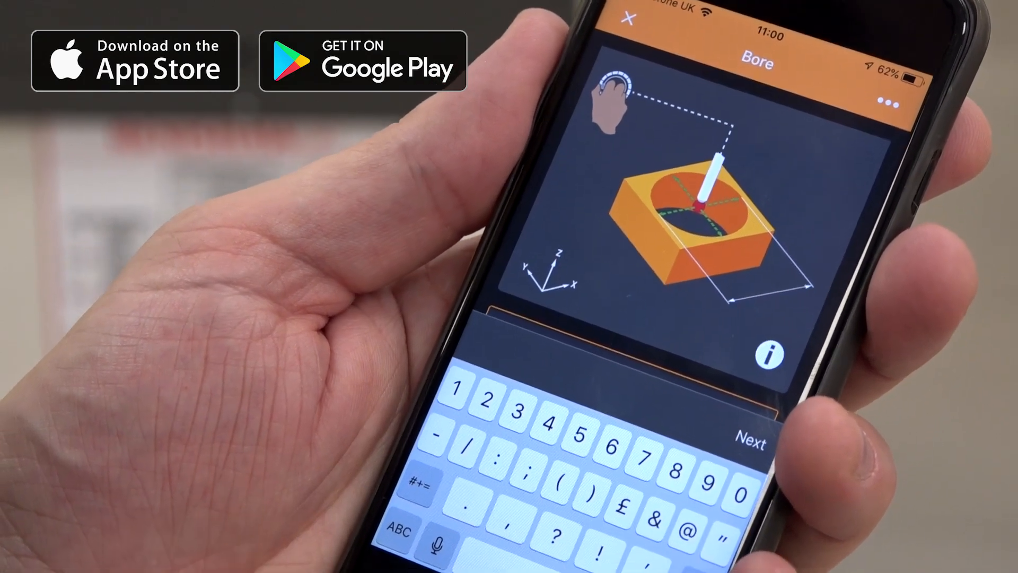
left_click(747, 436)
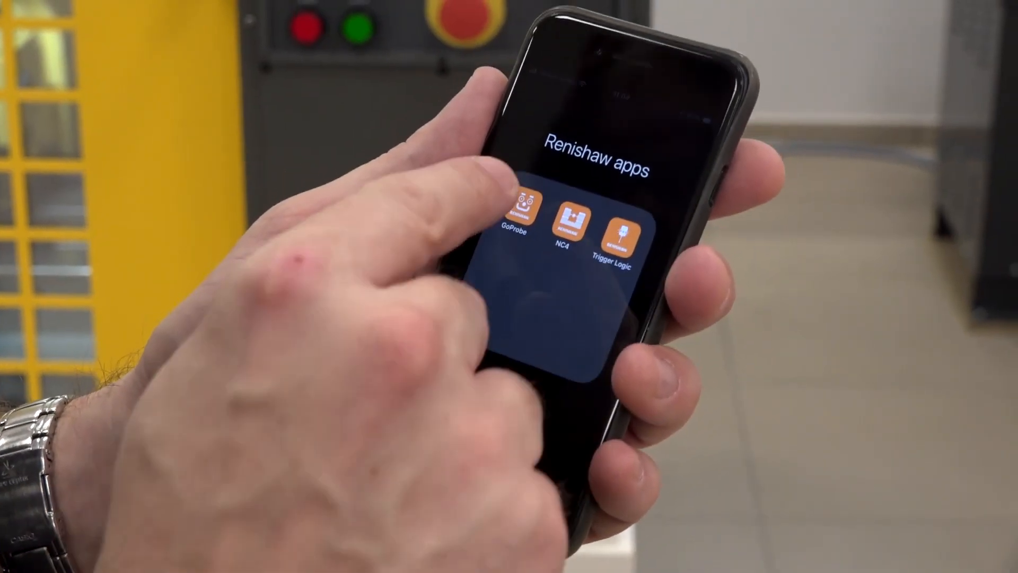
left_click(524, 218)
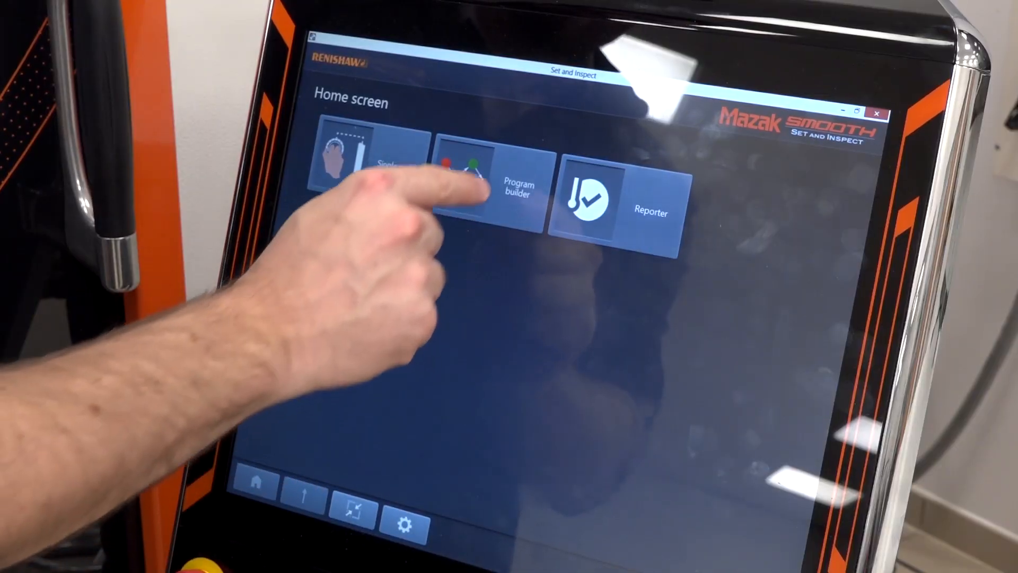
Step: Start a single Bore cycle with diameter 20 and work offset G54
left_click(513, 195)
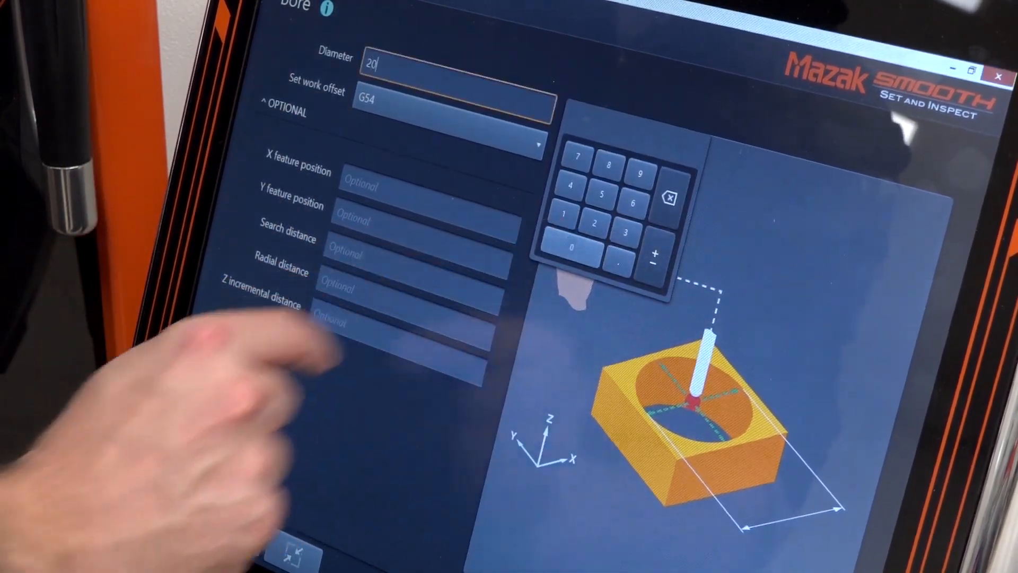
left_click(452, 107)
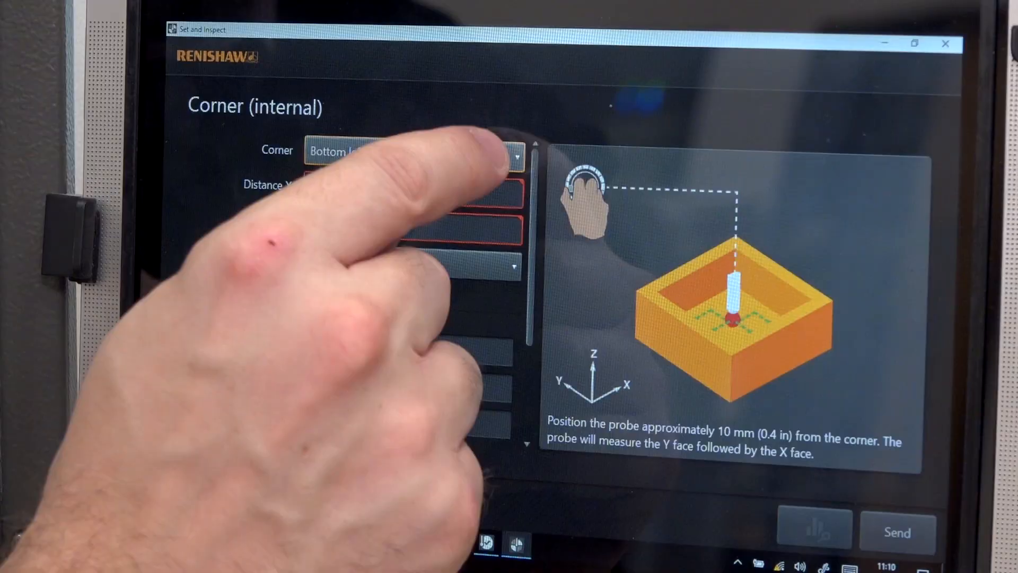
Step: Close the internal Corner cycle and return to the Set and Inspect home screen
left_click(414, 152)
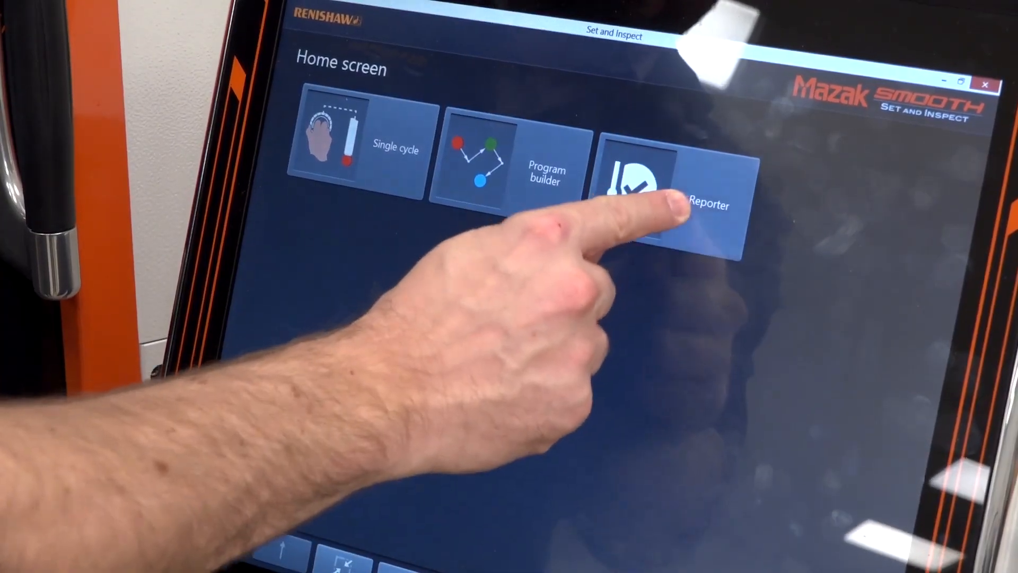
Step: View Reporter results for an earlier Demo part run with Bore 2 diameter and X/Y charts
left_click(655, 189)
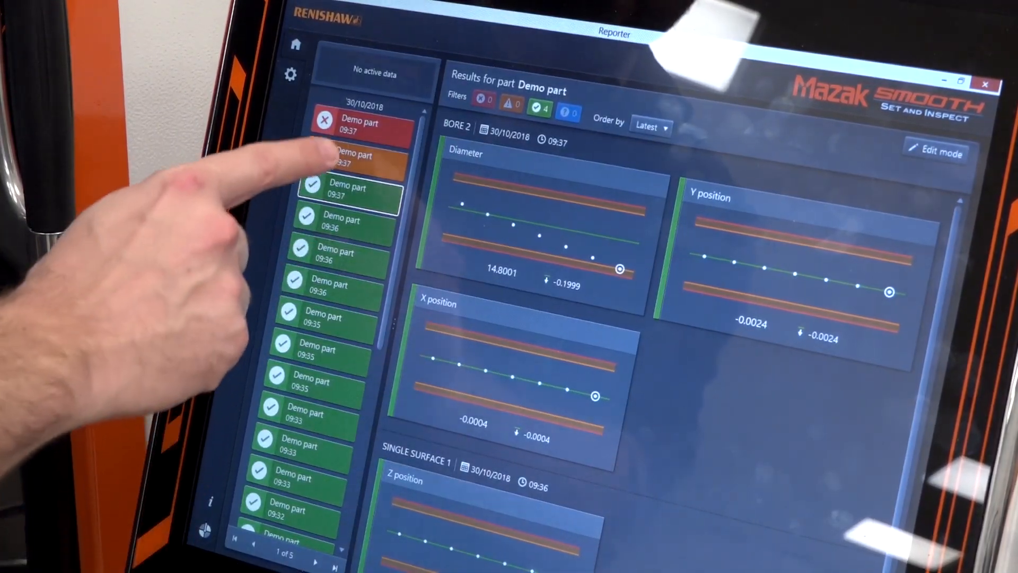
left_click(354, 158)
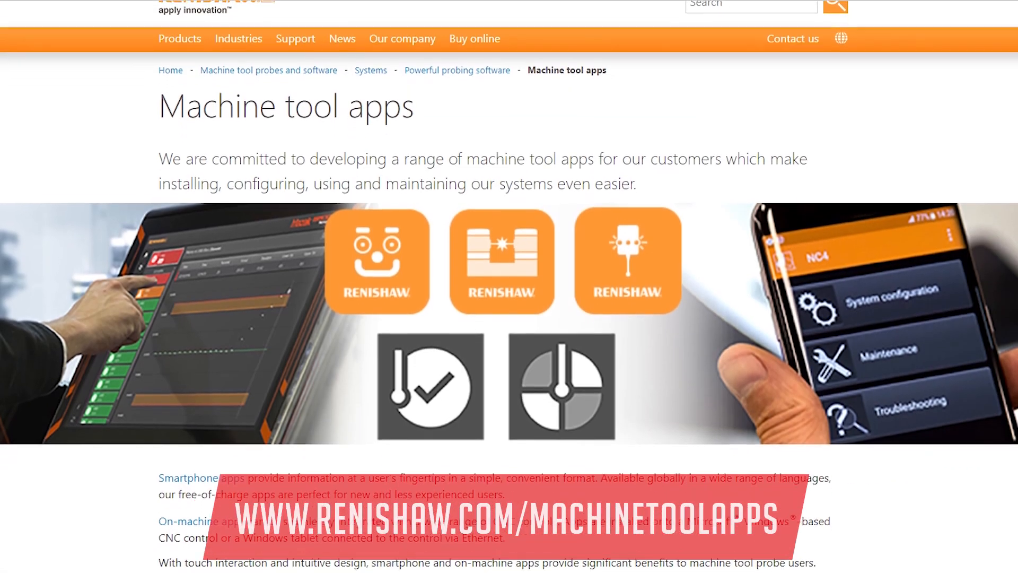
Step: Scroll the machine tool apps page to the GoProbe, Trigger Logic and NC4 app descriptions
scroll("down", 3)
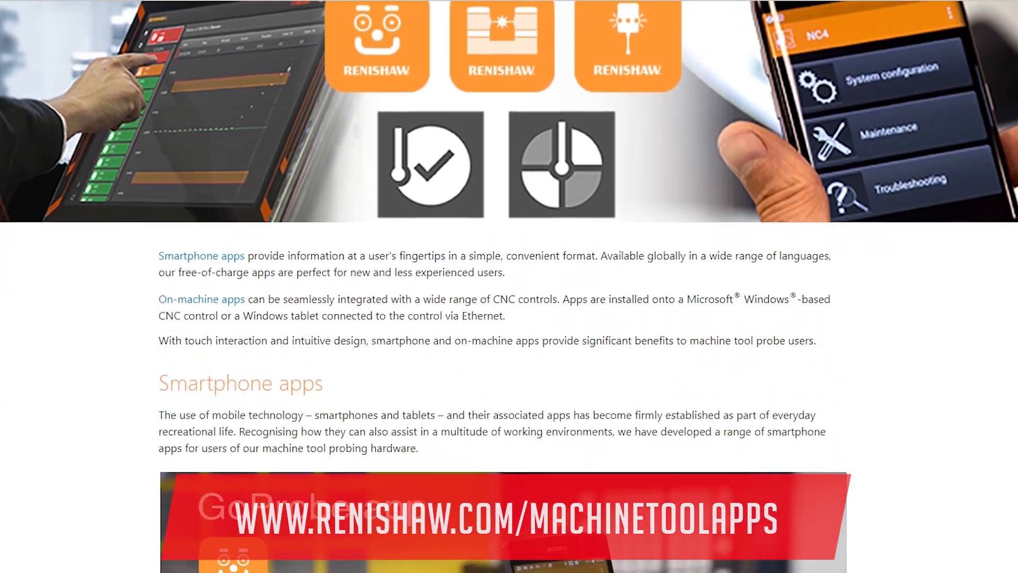
scroll("down", 3)
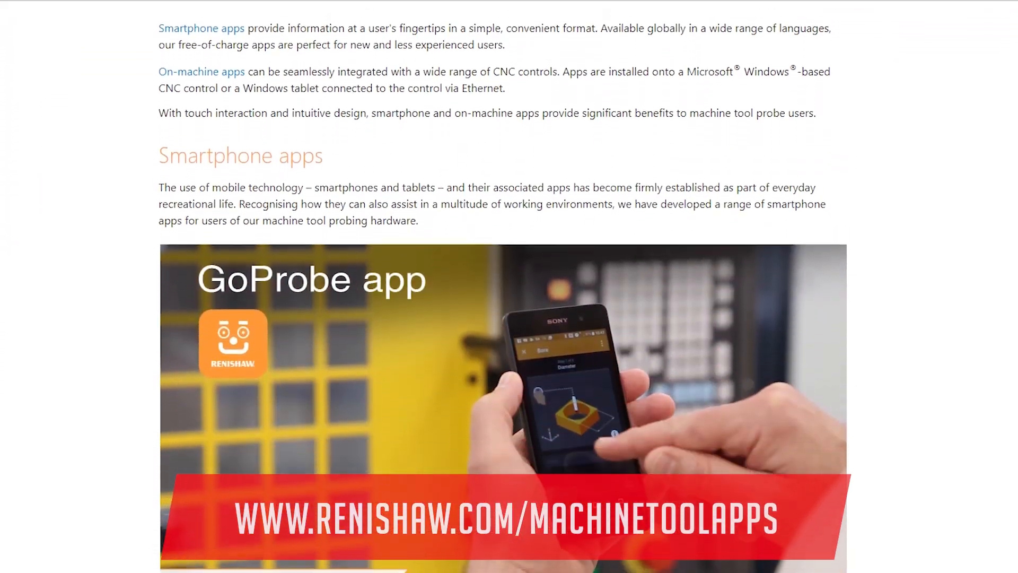
scroll("down", 3)
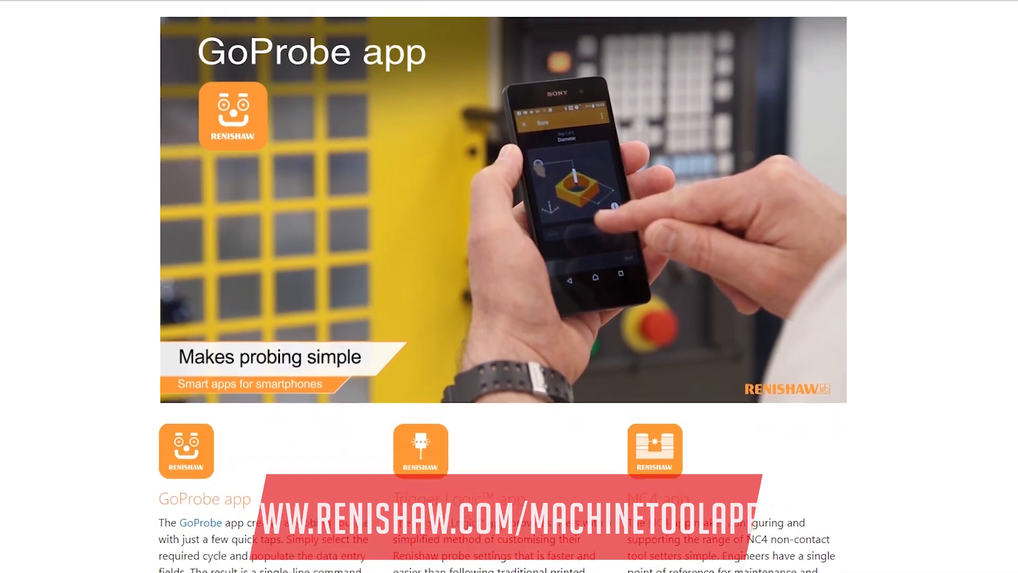
scroll("down", 3)
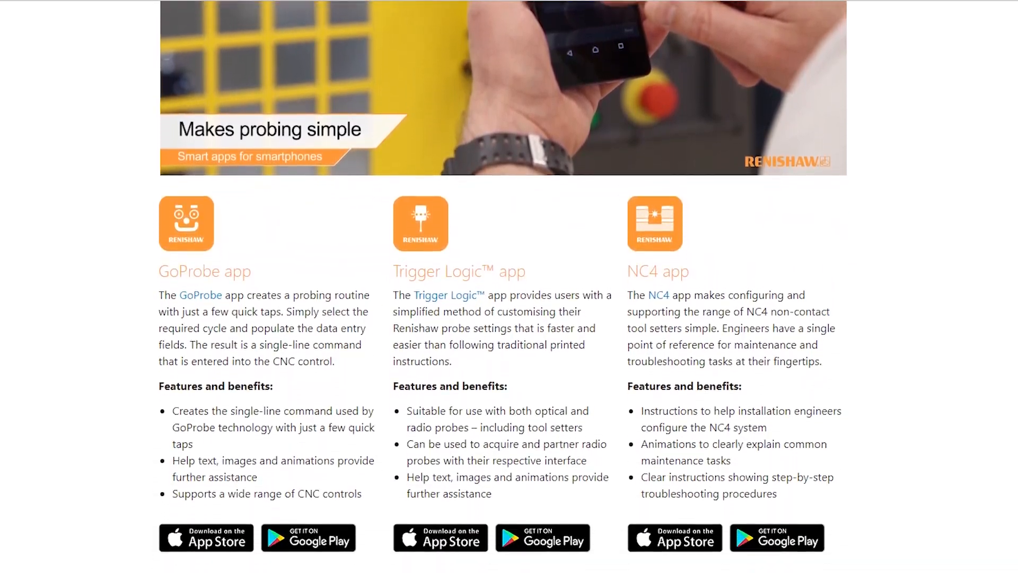